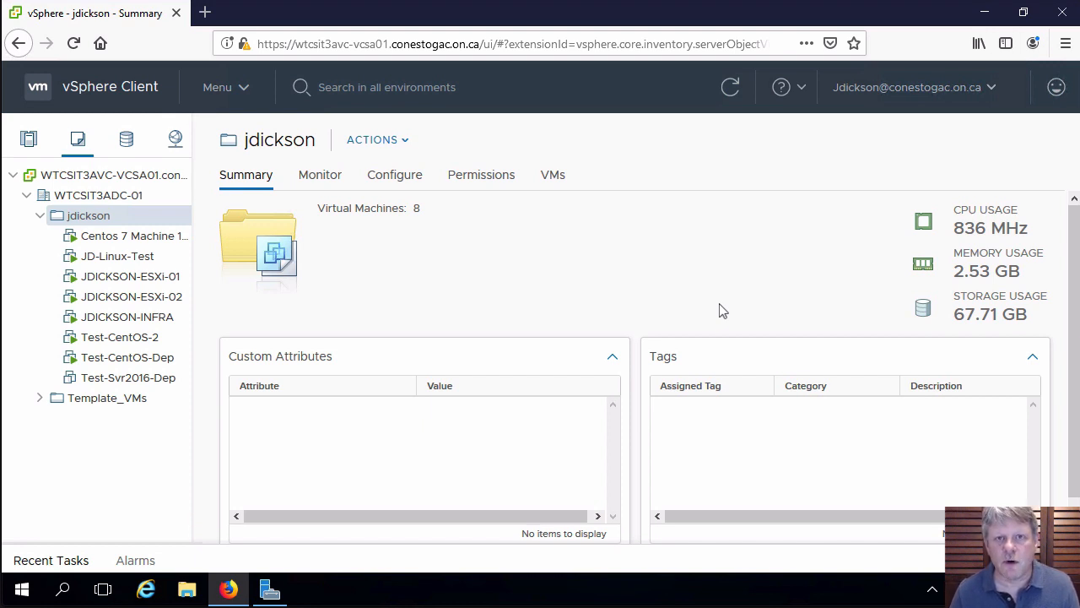
{"action": "mouse_move", "coordinate": [197, 118]}
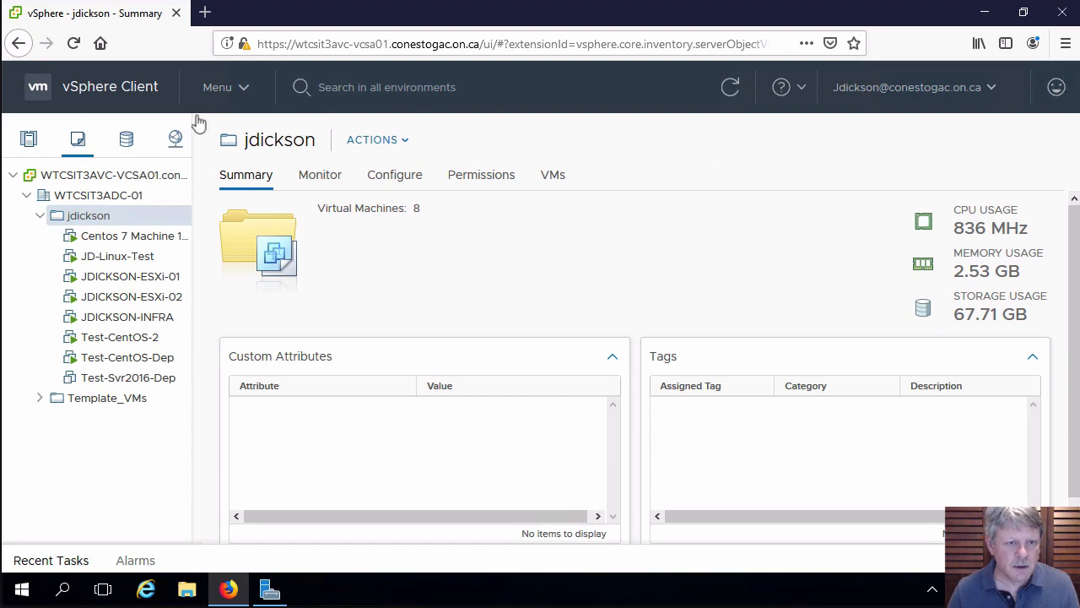
- Deploy a new VM in jdickson from VCSA_6.7_Template under WTCSIT3ADC-01/Template_VMs
{"action": "right_click", "coordinate": [88, 216]}
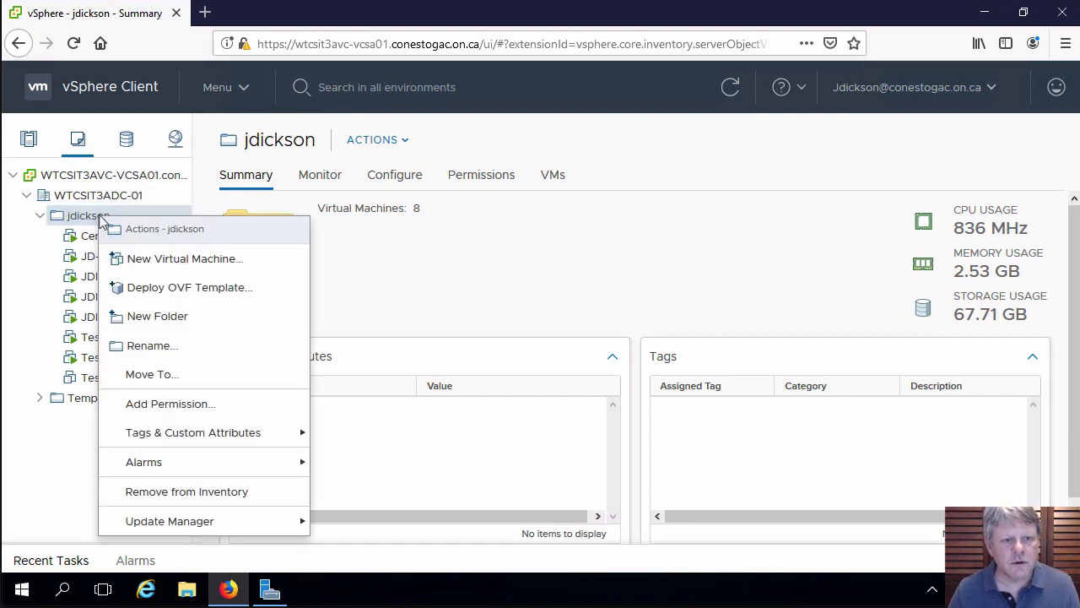
{"action": "left_click", "coordinate": [184, 259]}
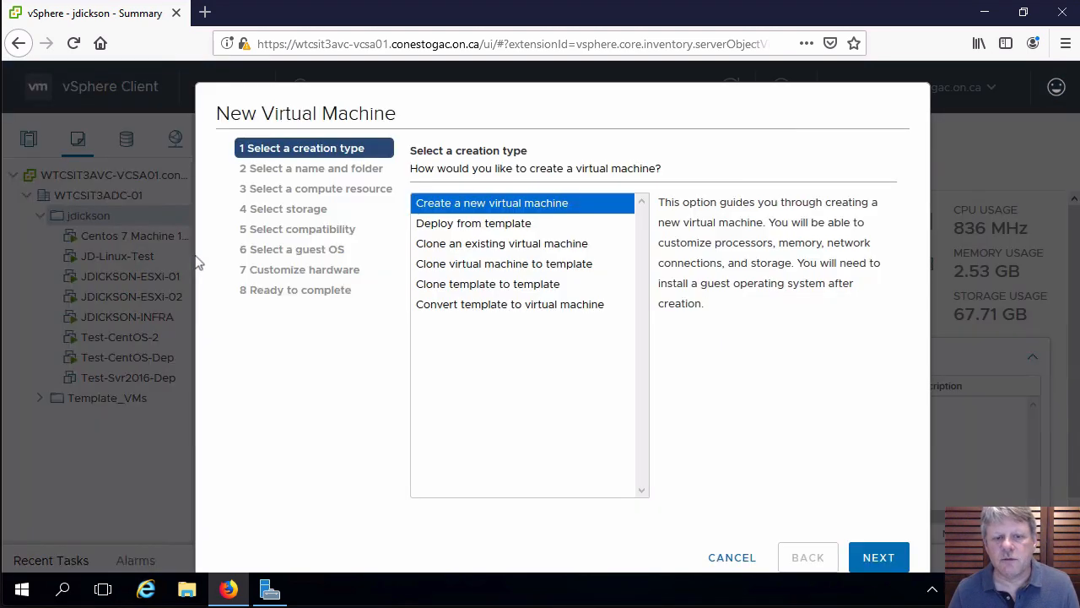
{"action": "left_click", "coordinate": [494, 223]}
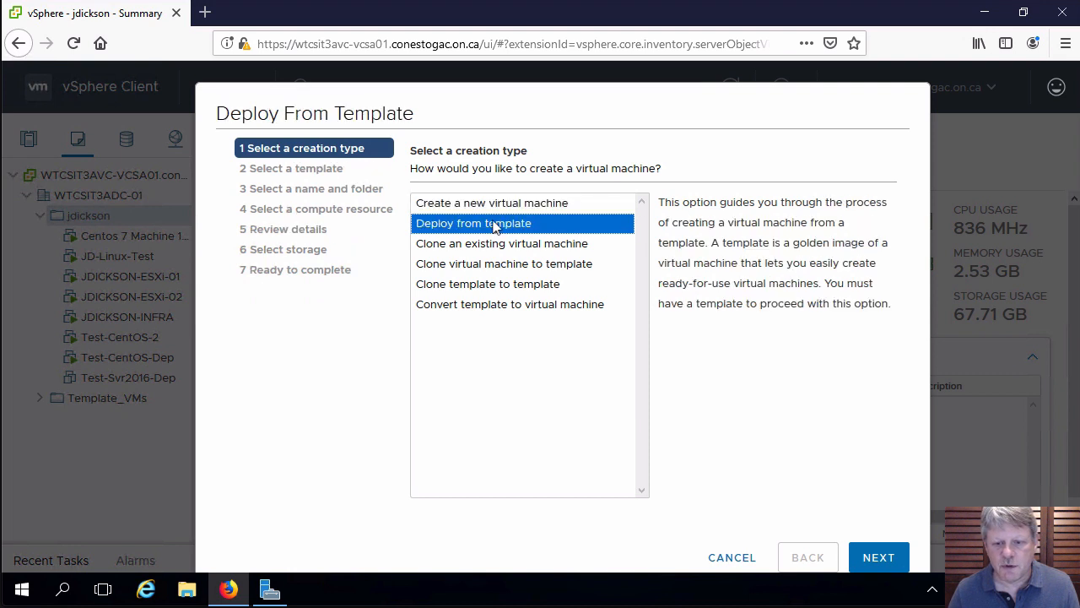
{"action": "left_click", "coordinate": [879, 557]}
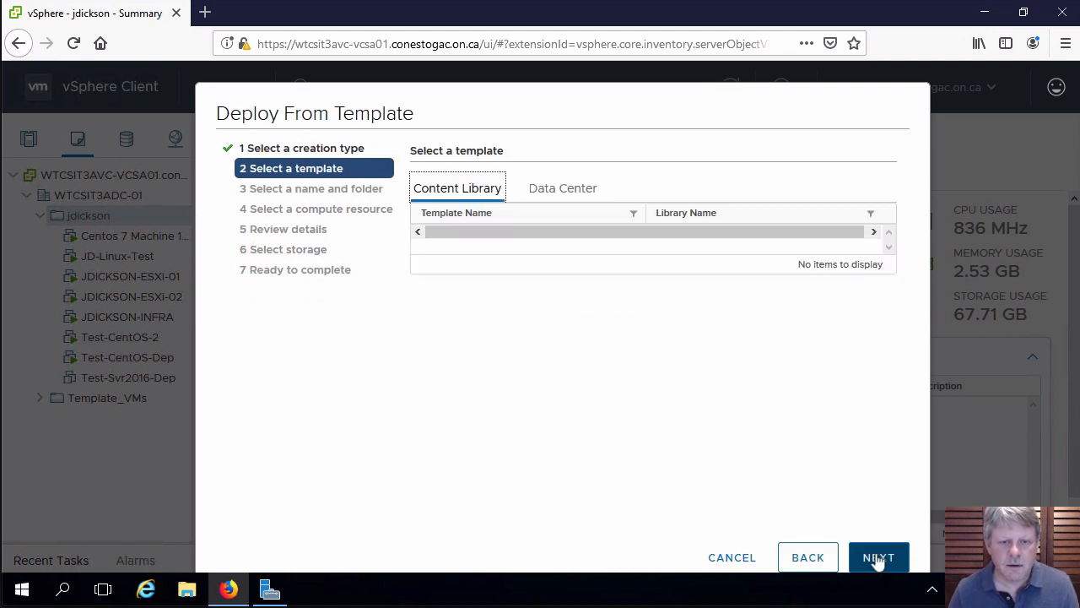
{"action": "left_click", "coordinate": [562, 188]}
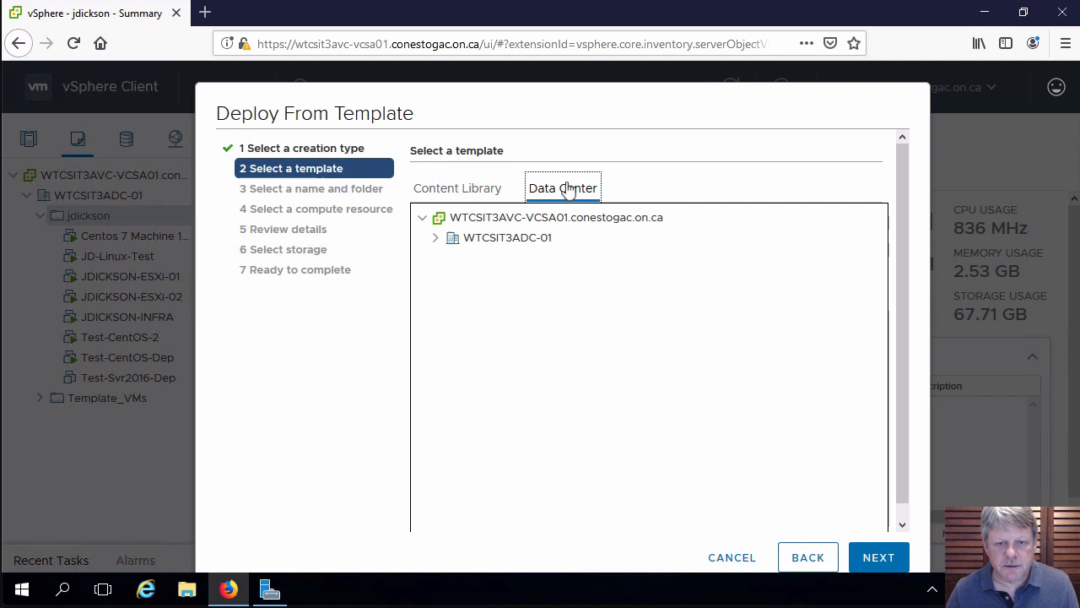
{"action": "left_click", "coordinate": [436, 238]}
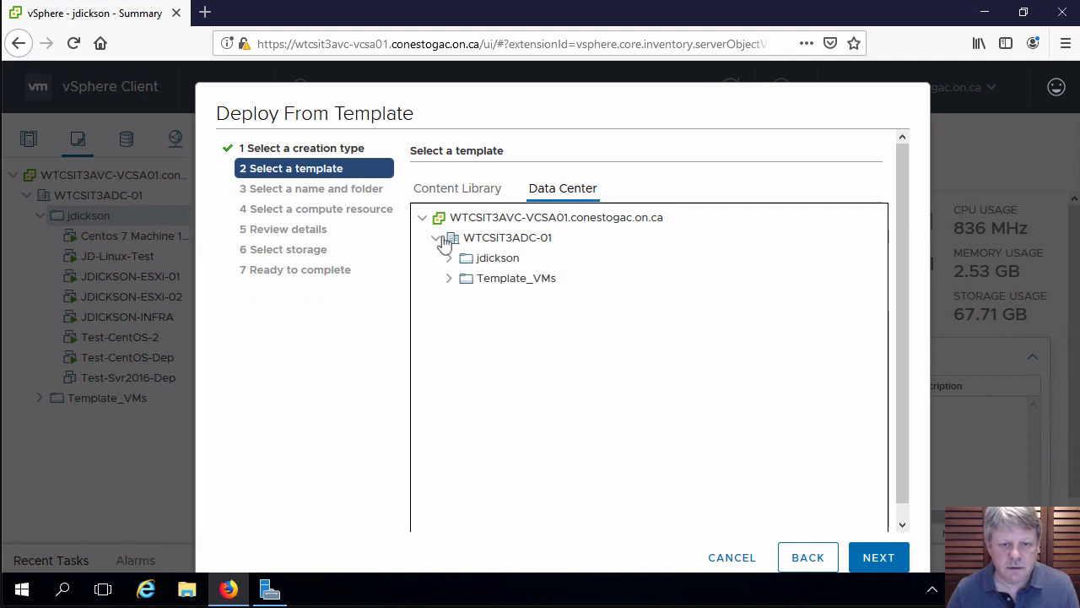
{"action": "left_click", "coordinate": [447, 278]}
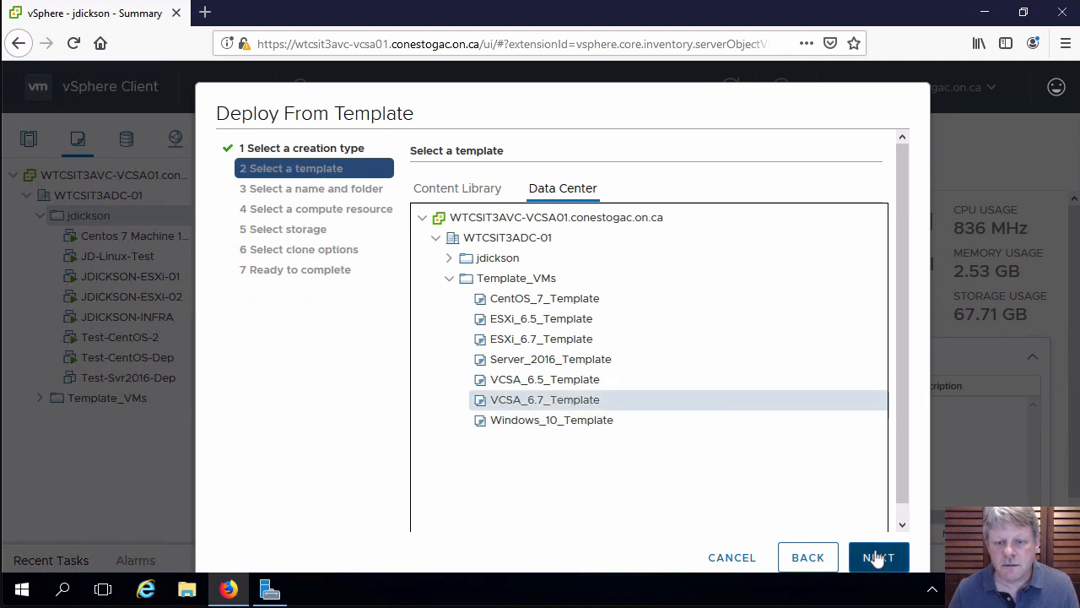
{"action": "left_click", "coordinate": [879, 557]}
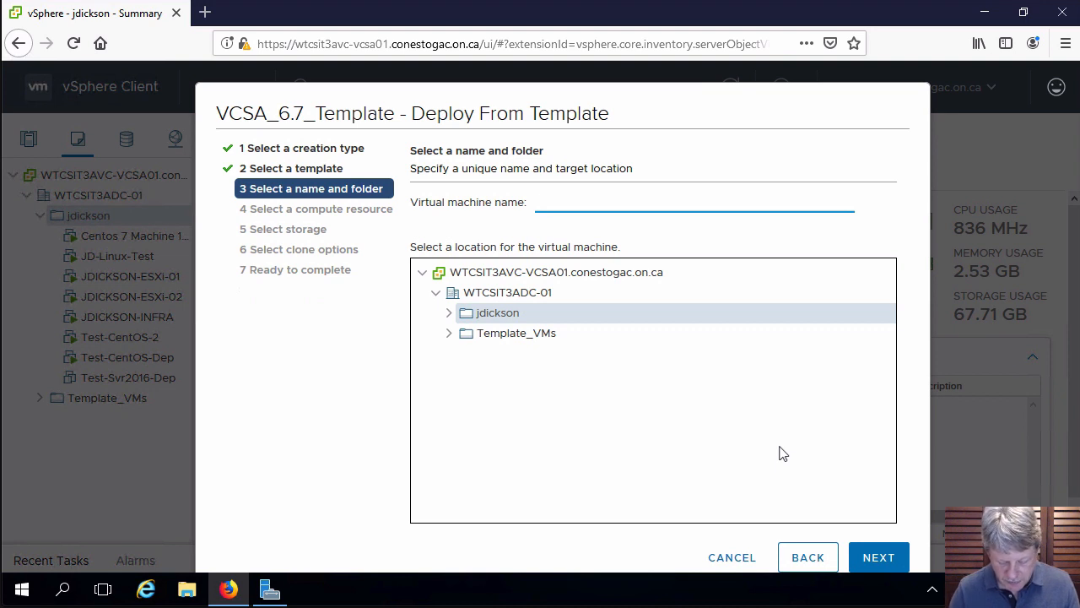
- Enter 'JDICKSON-VCSA' as the virtual machine name in the jdickson folder
{"action": "type", "text": "JDICKSO"}
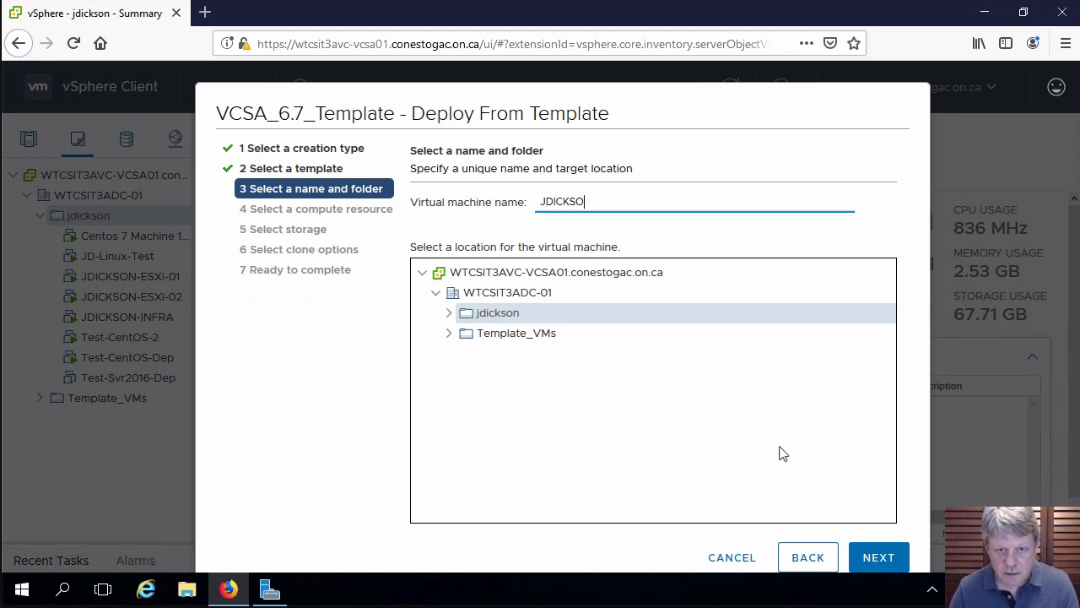
{"action": "type", "text": "N"}
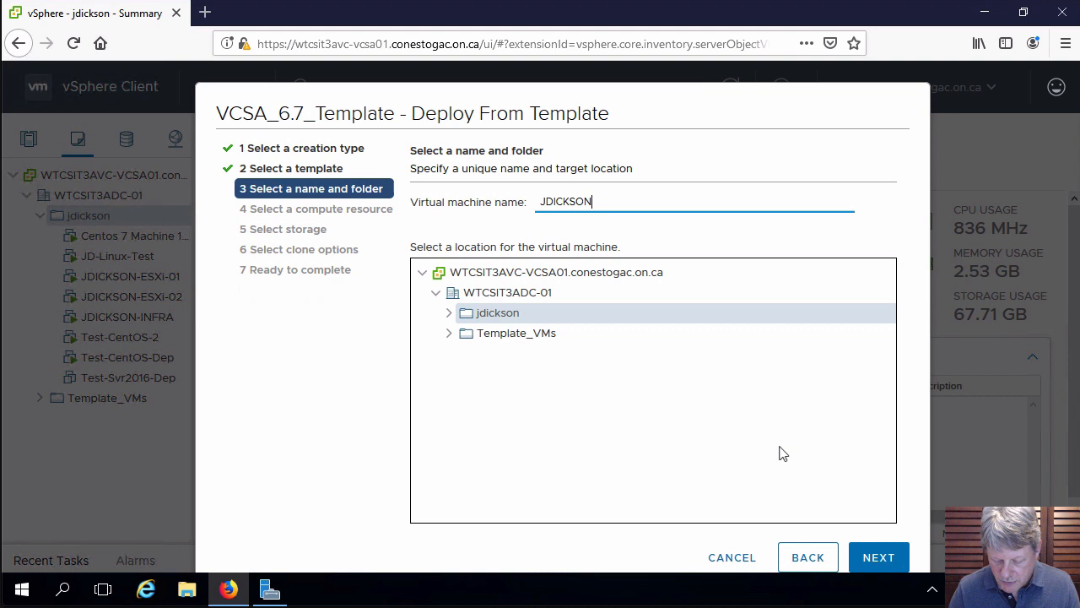
{"action": "type", "text": "-"}
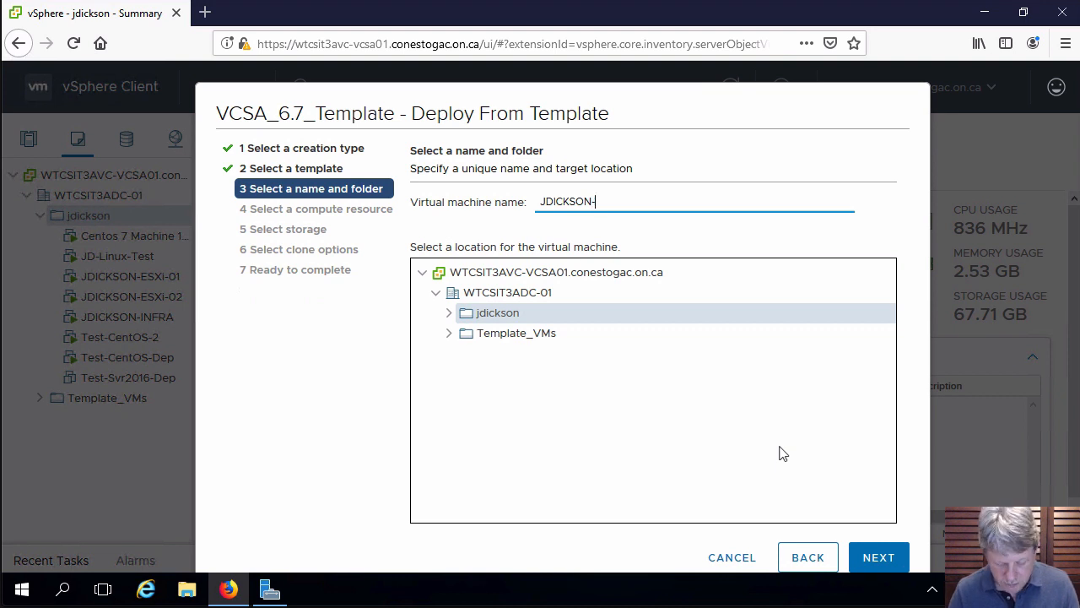
{"action": "type", "text": "VCSA"}
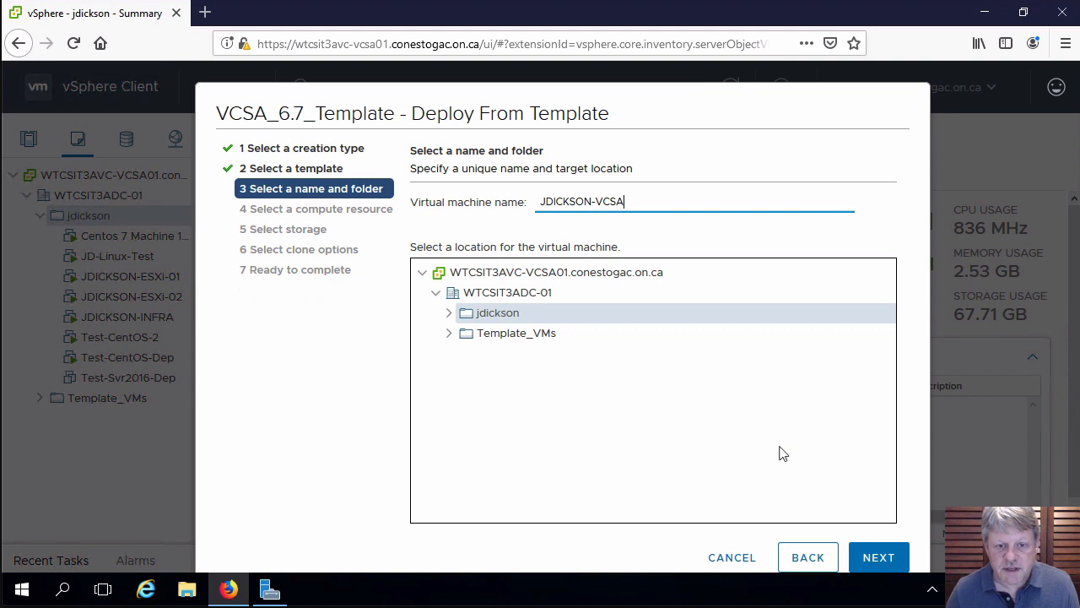
{"action": "mouse_move", "coordinate": [772, 450]}
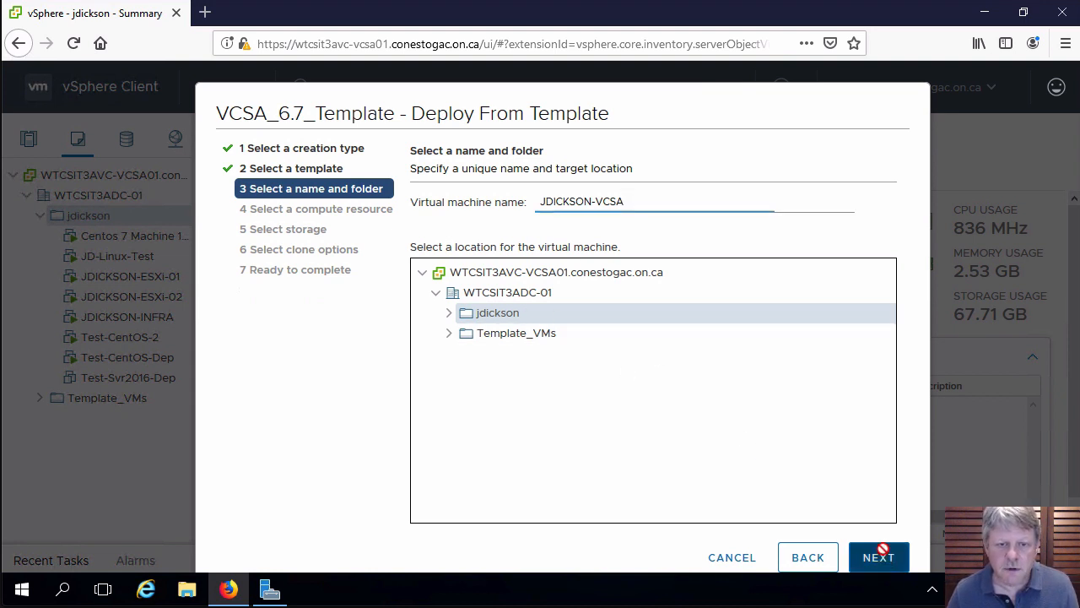
- Accept the name, jdickson compute resource, and jdickson datastore with thin provisioning
{"action": "left_click", "coordinate": [878, 557]}
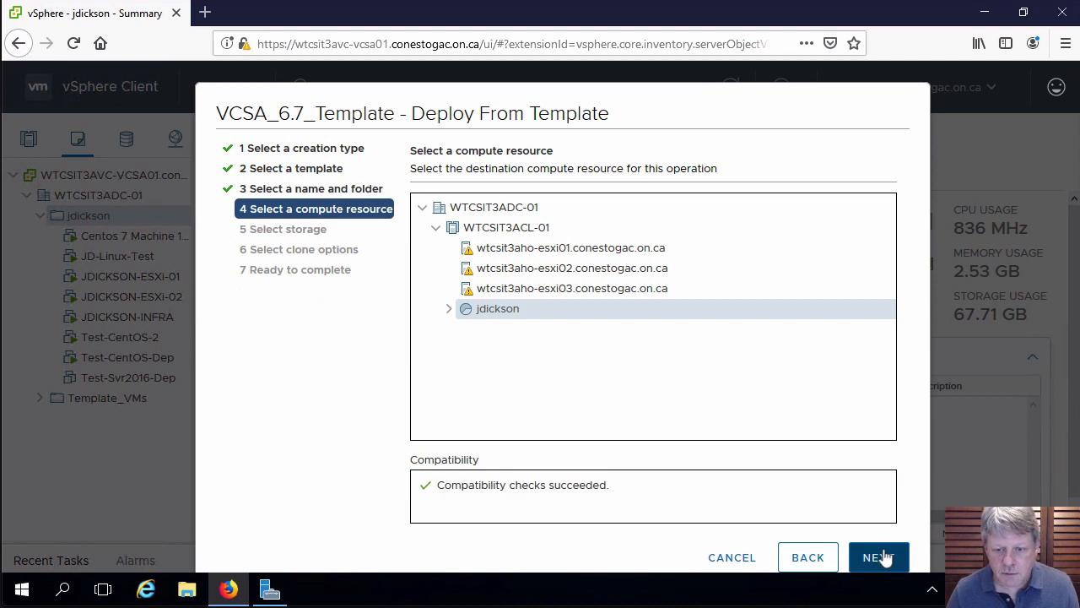
{"action": "left_click", "coordinate": [878, 556]}
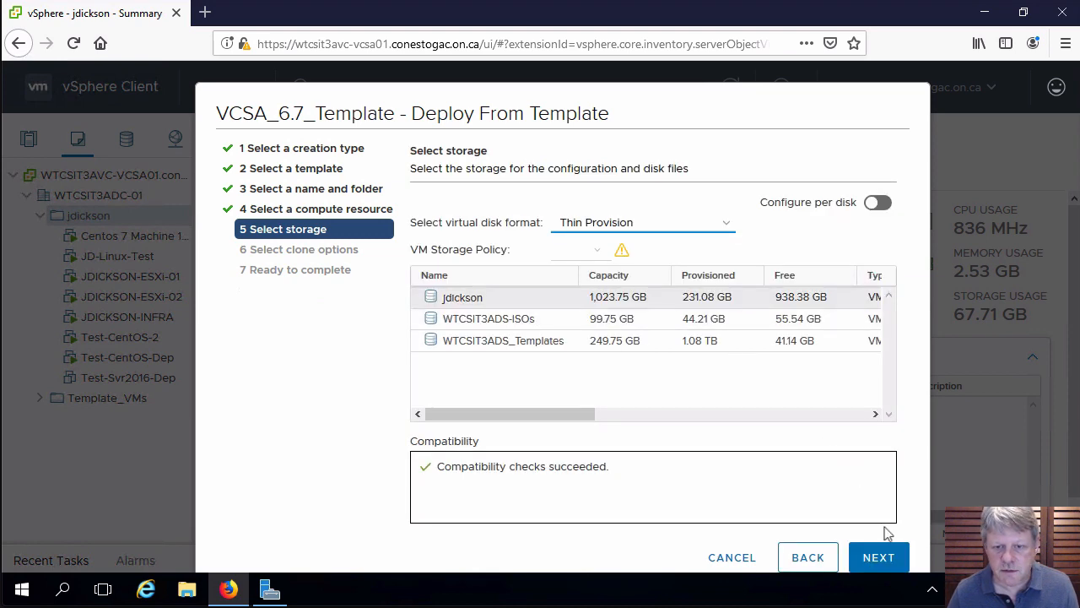
{"action": "left_click", "coordinate": [879, 557]}
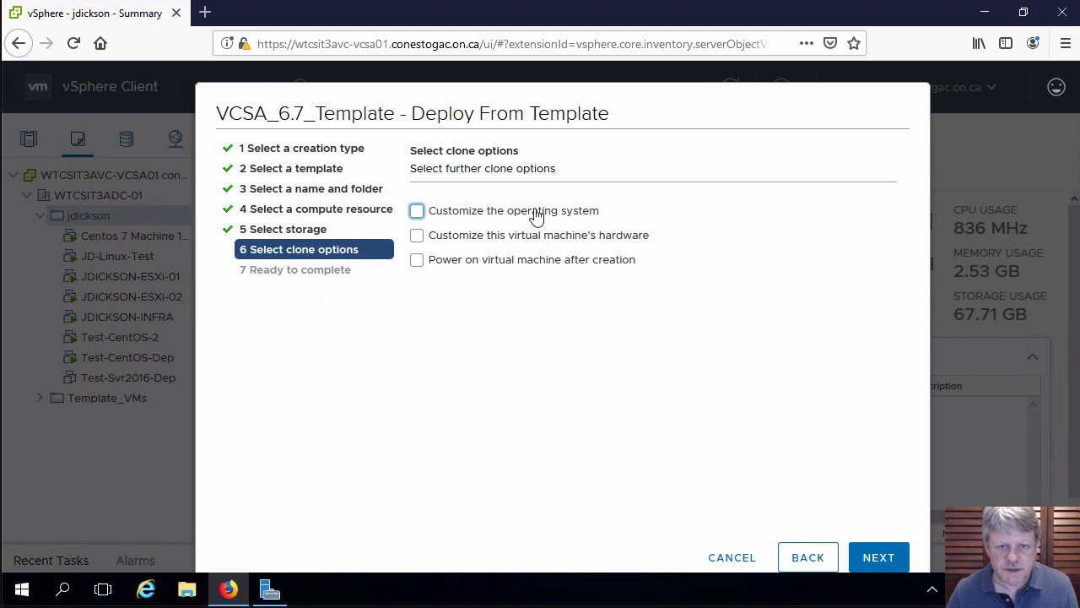
{"action": "mouse_move", "coordinate": [537, 243]}
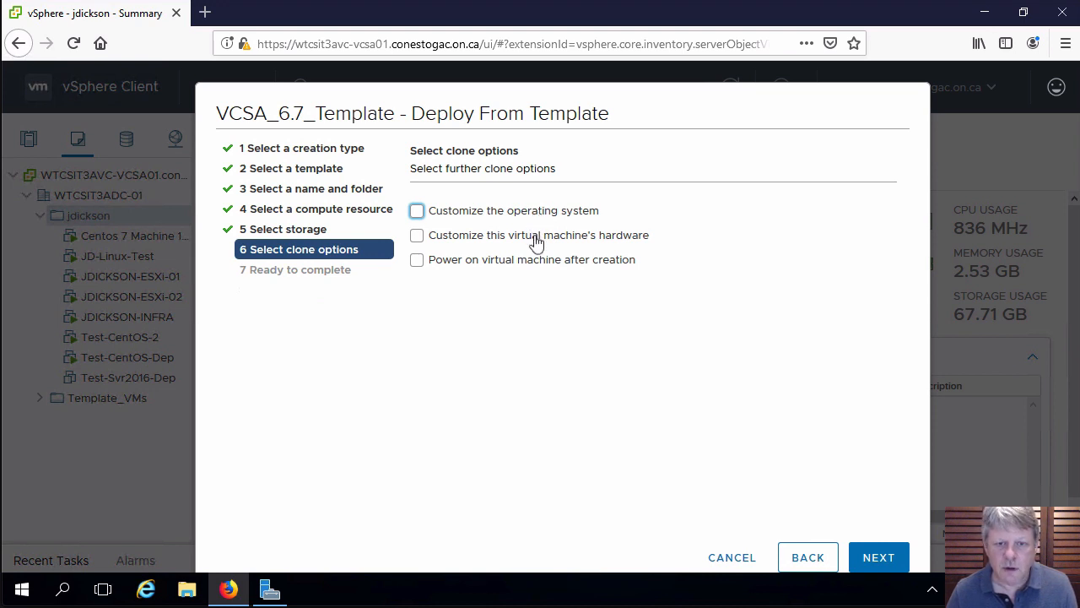
{"action": "mouse_move", "coordinate": [515, 302]}
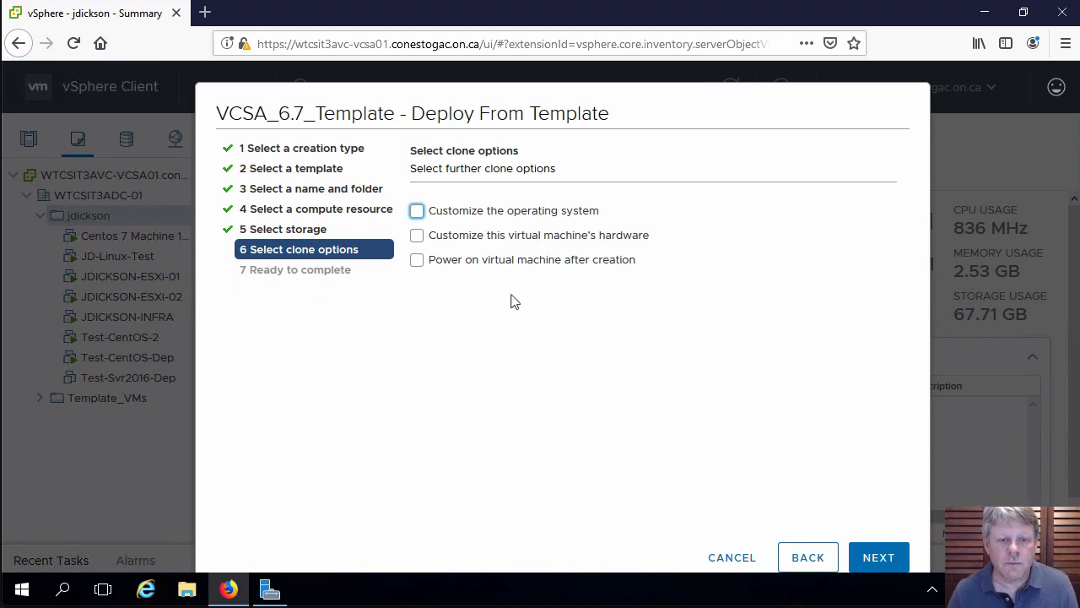
{"action": "mouse_move", "coordinate": [465, 242]}
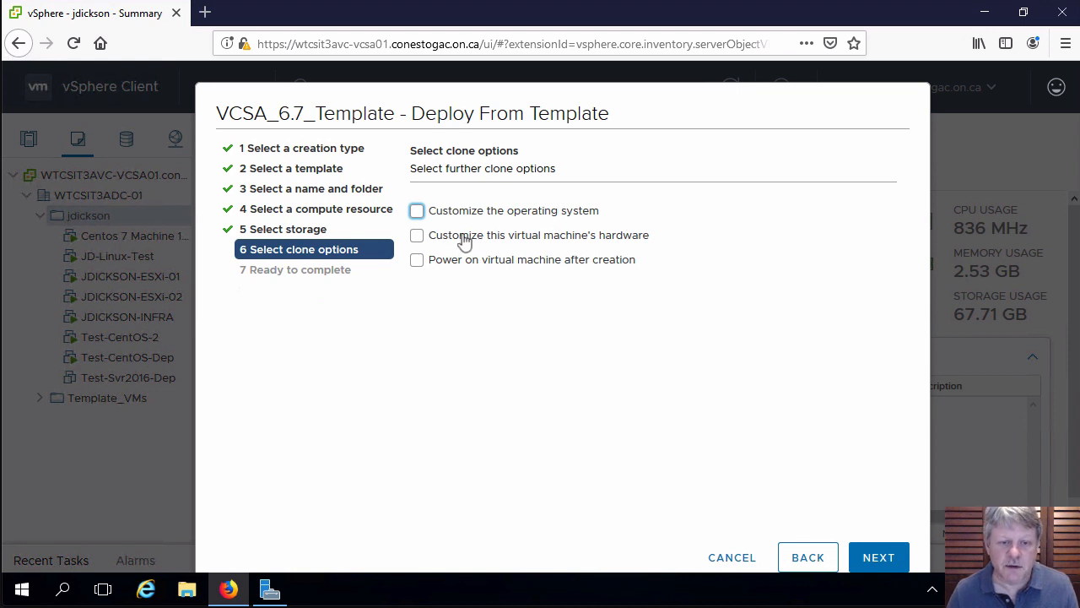
- Enable hardware customization and power-on after creation for the clone
{"action": "left_click", "coordinate": [416, 234]}
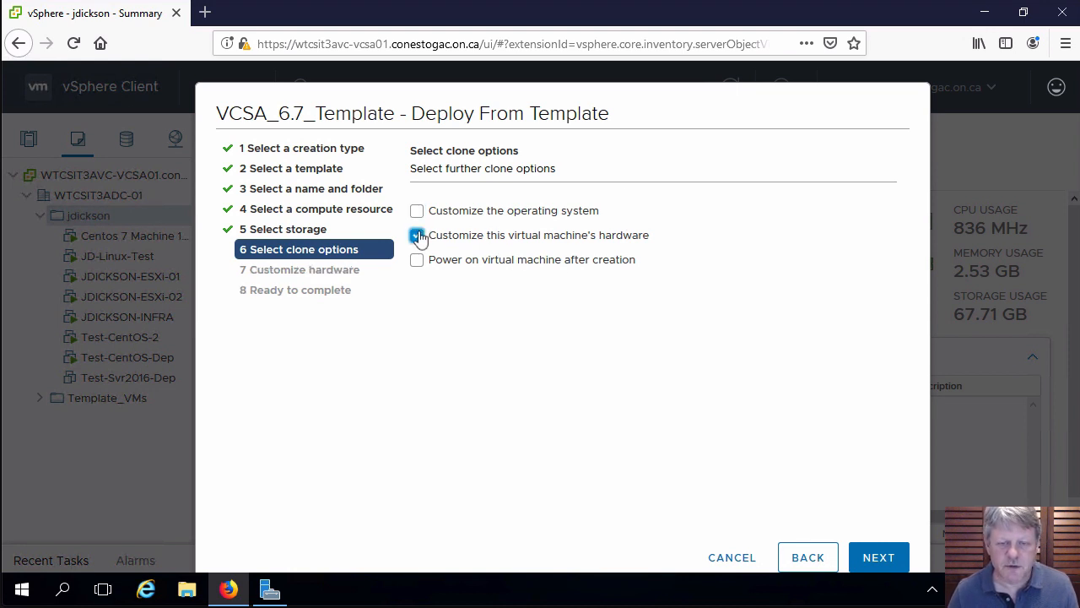
{"action": "left_click", "coordinate": [417, 235]}
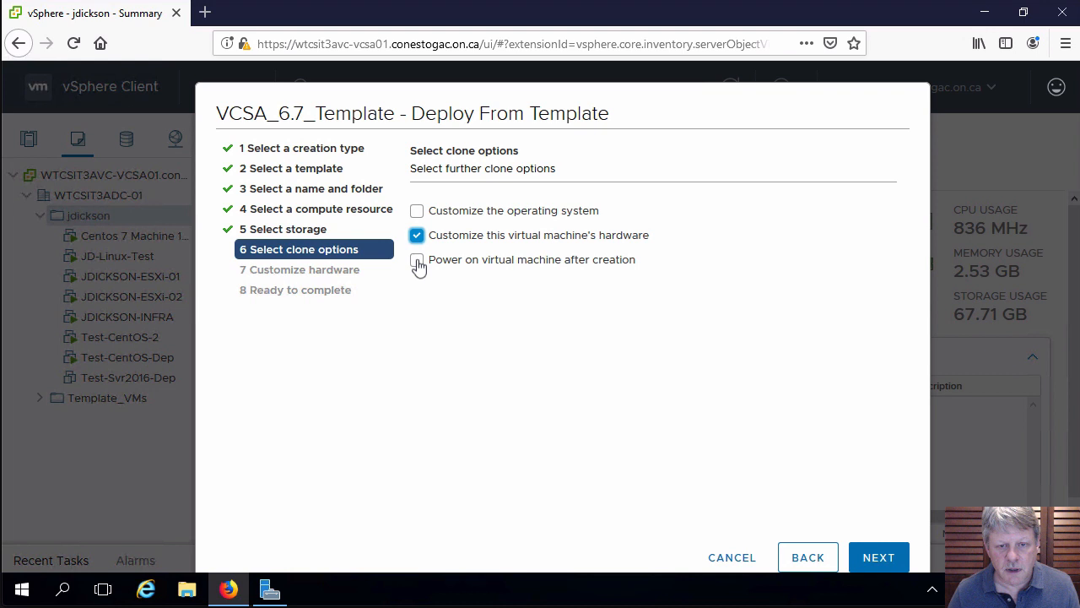
{"action": "left_click", "coordinate": [417, 259]}
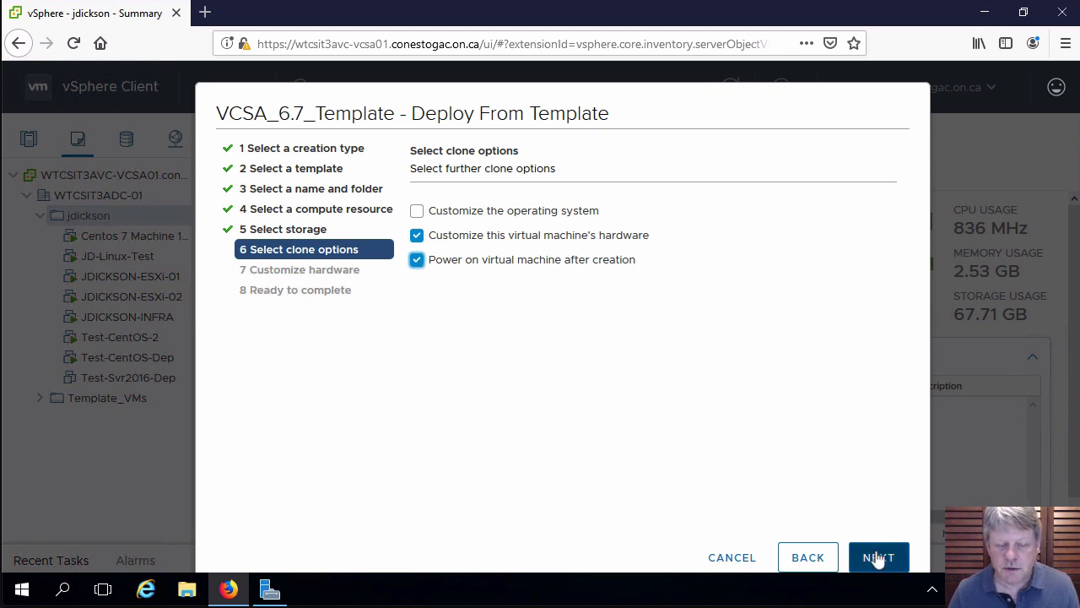
{"action": "left_click", "coordinate": [878, 557]}
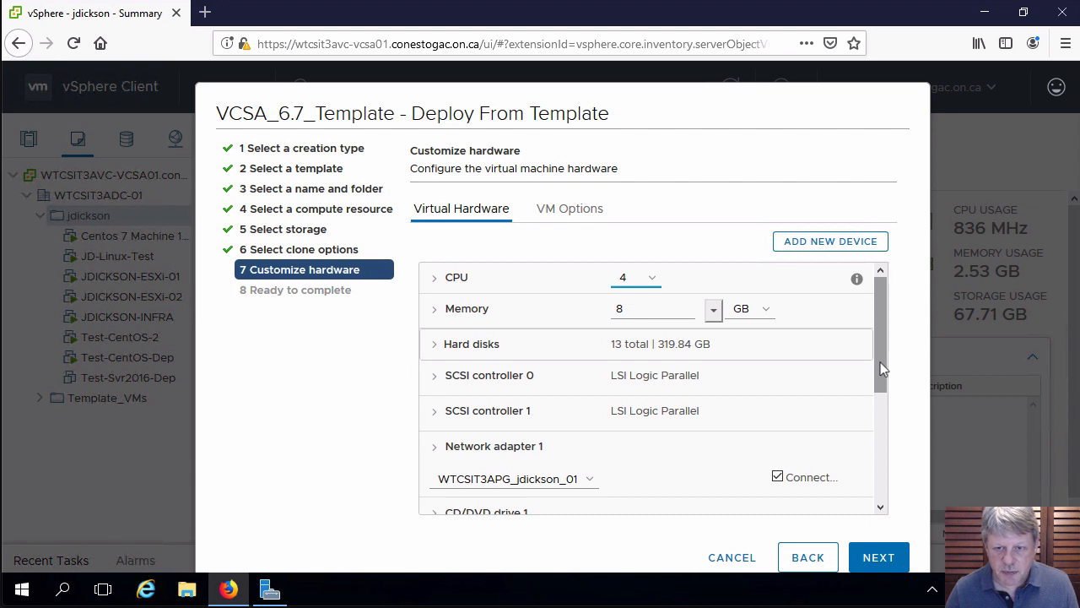
- Review the 4 CPU, 8 GB hardware, then select JDICKSON-VCSA in the inventory
{"action": "scroll", "scroll_direction": "down", "scroll_amount": 3}
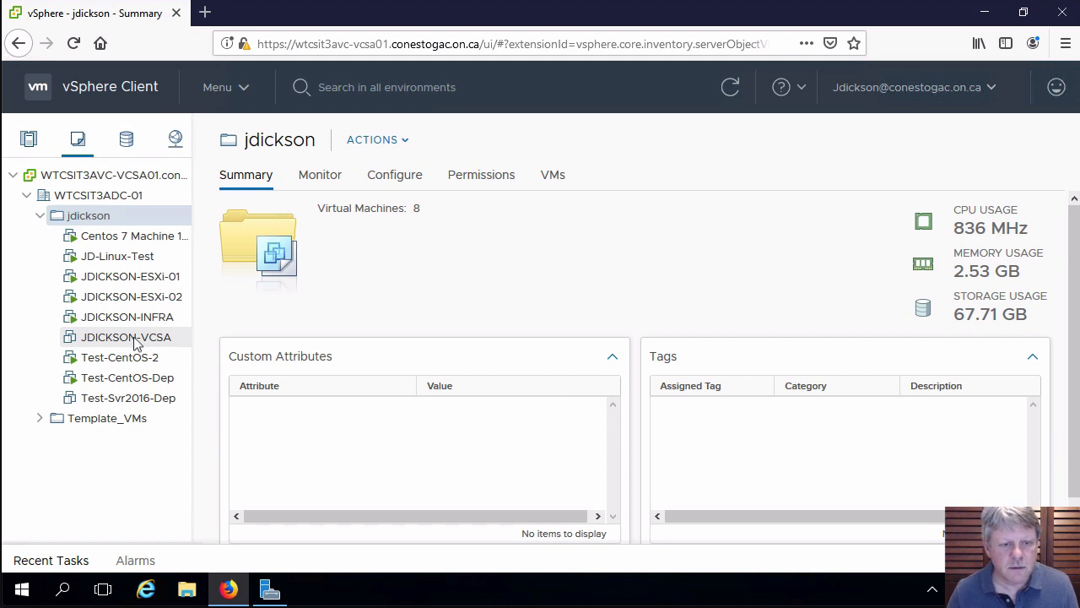
{"action": "left_click", "coordinate": [125, 337]}
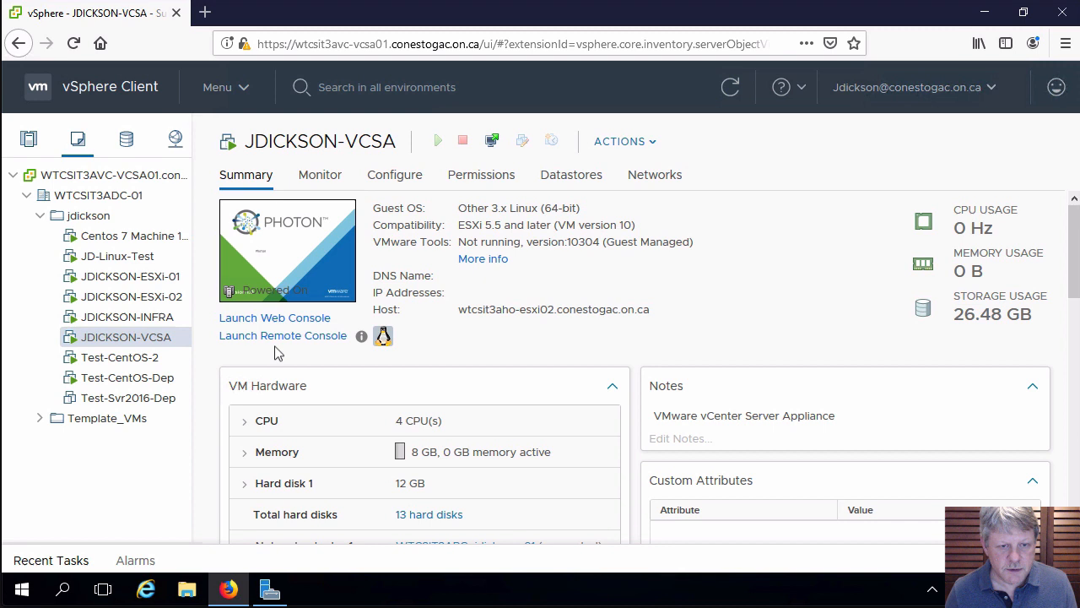
{"action": "mouse_move", "coordinate": [312, 260]}
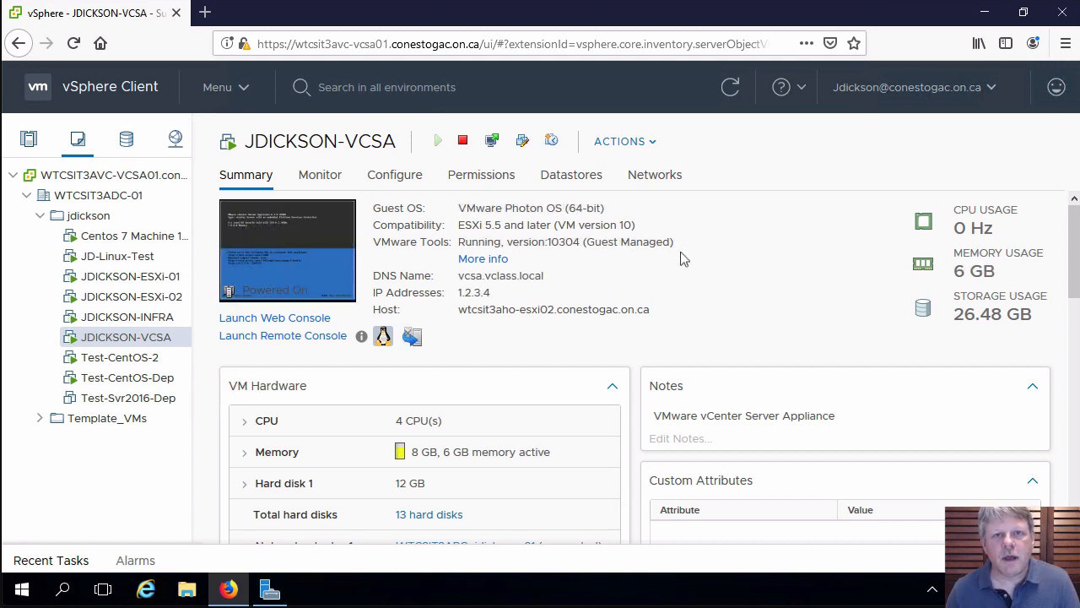
{"action": "mouse_move", "coordinate": [601, 309]}
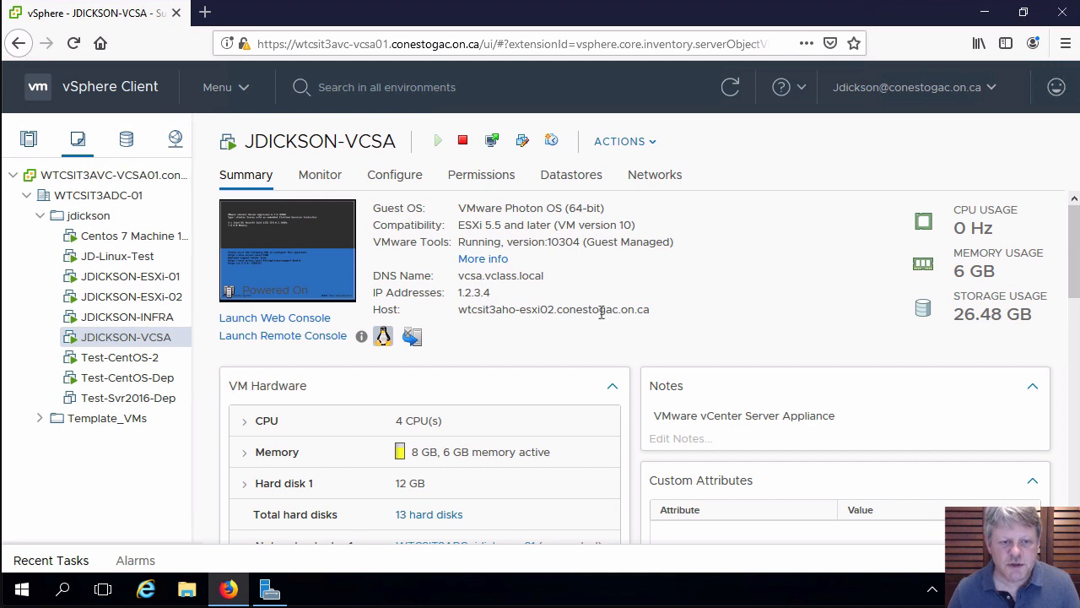
{"action": "mouse_move", "coordinate": [292, 209]}
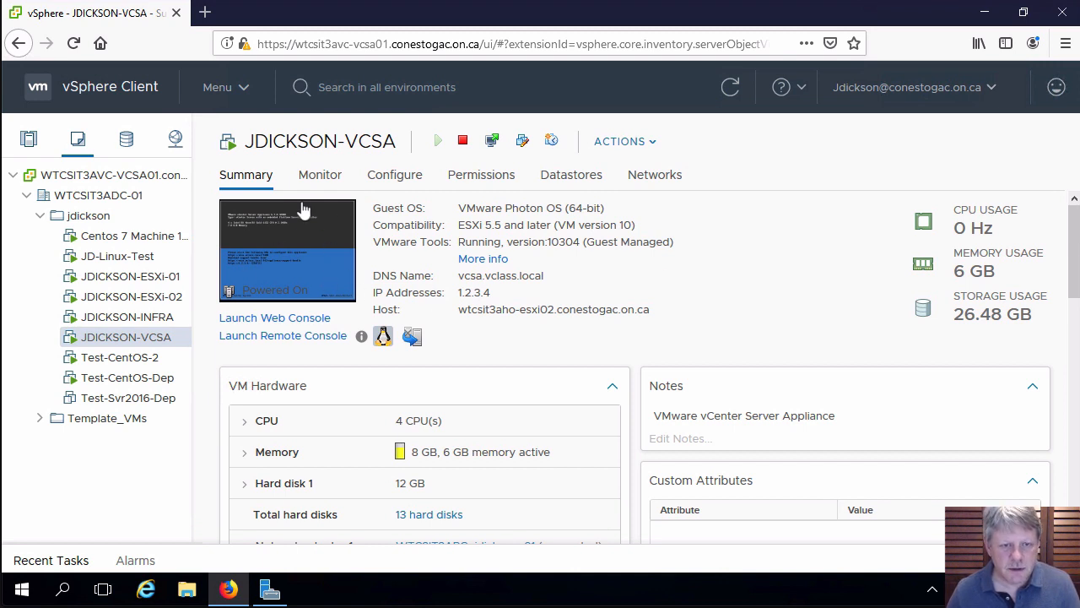
{"action": "mouse_move", "coordinate": [492, 363]}
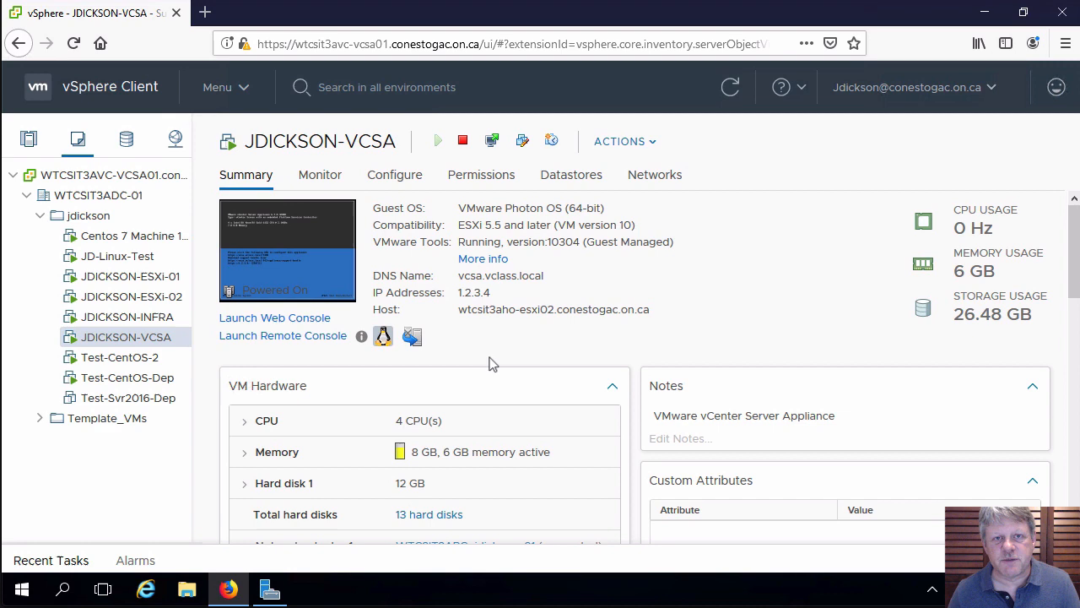
{"action": "mouse_move", "coordinate": [372, 351]}
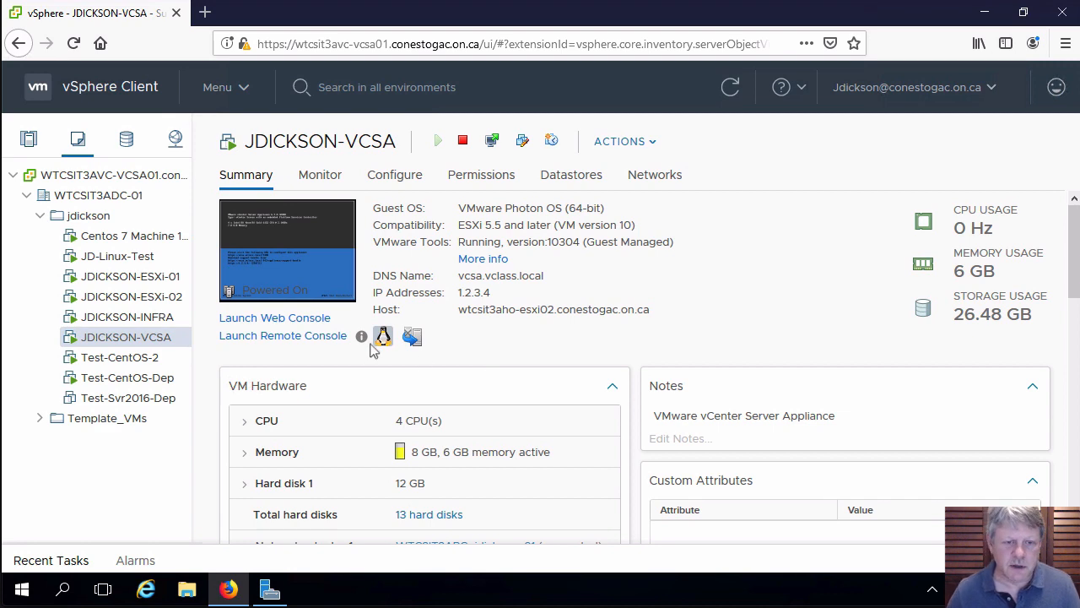
- Launch the web console and open Configure Management Network's IP Configuration
{"action": "left_click", "coordinate": [274, 317]}
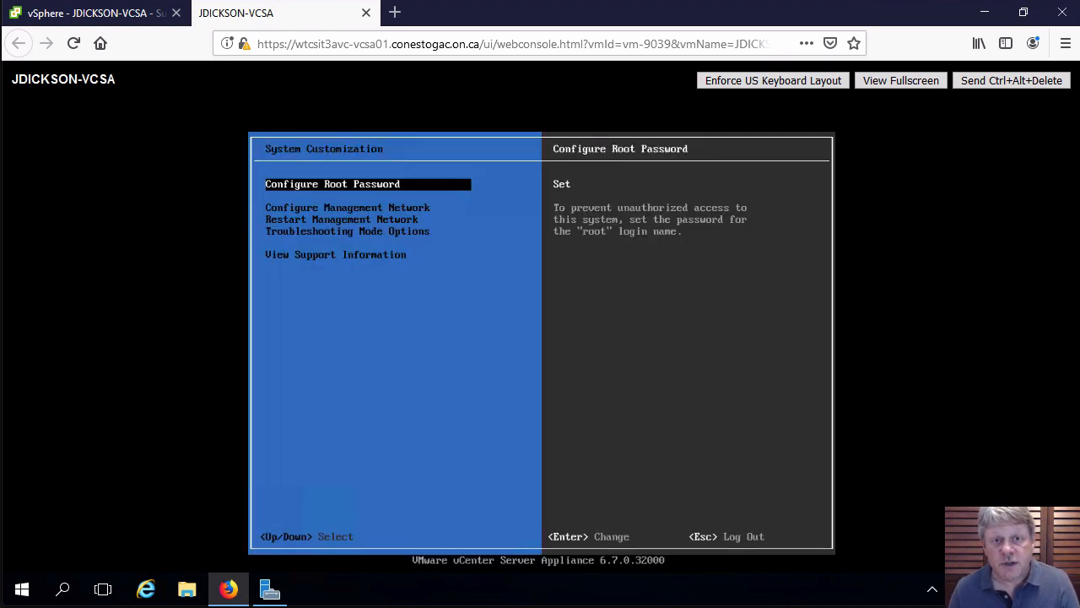
{"action": "key", "text": "Down"}
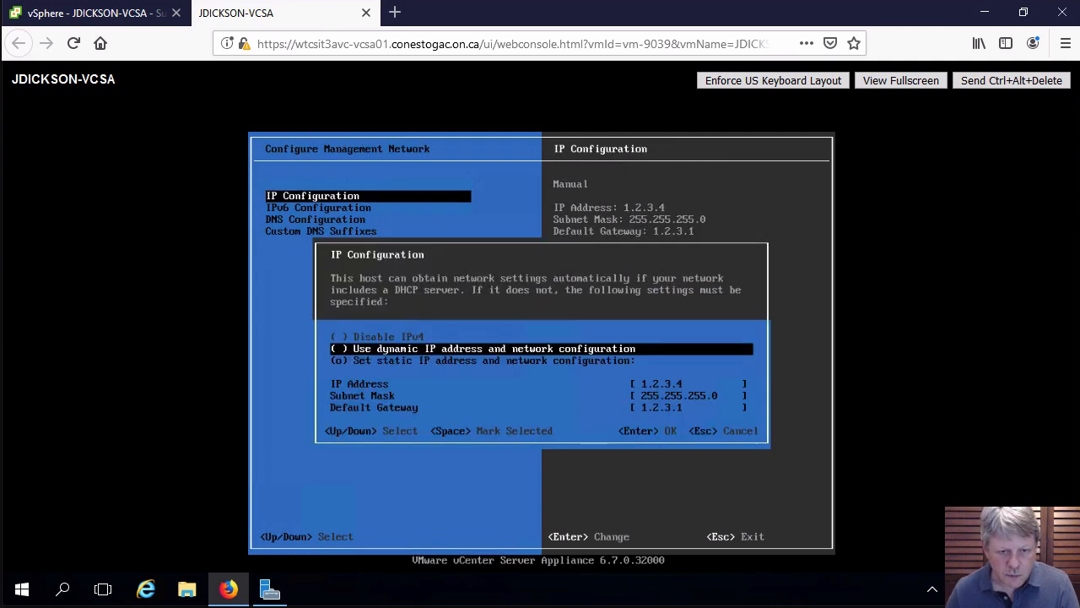
- Set static IP 10.174.46.204, mask 255.255.255.0 and gateway 10.174.46.1
{"action": "key", "text": "Down"}
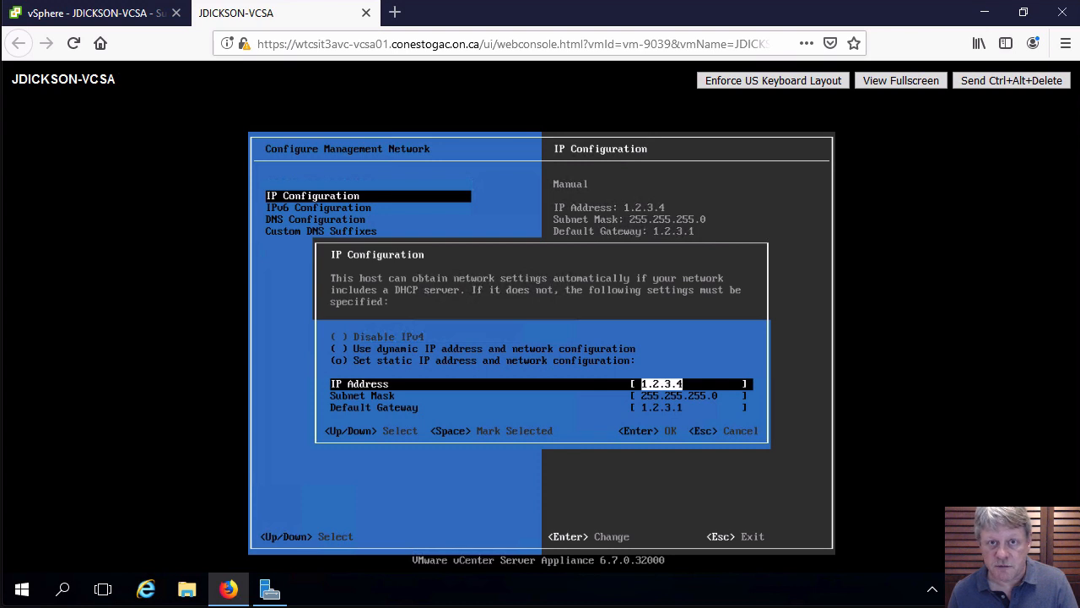
{"action": "type", "text": "10.174.46.2"}
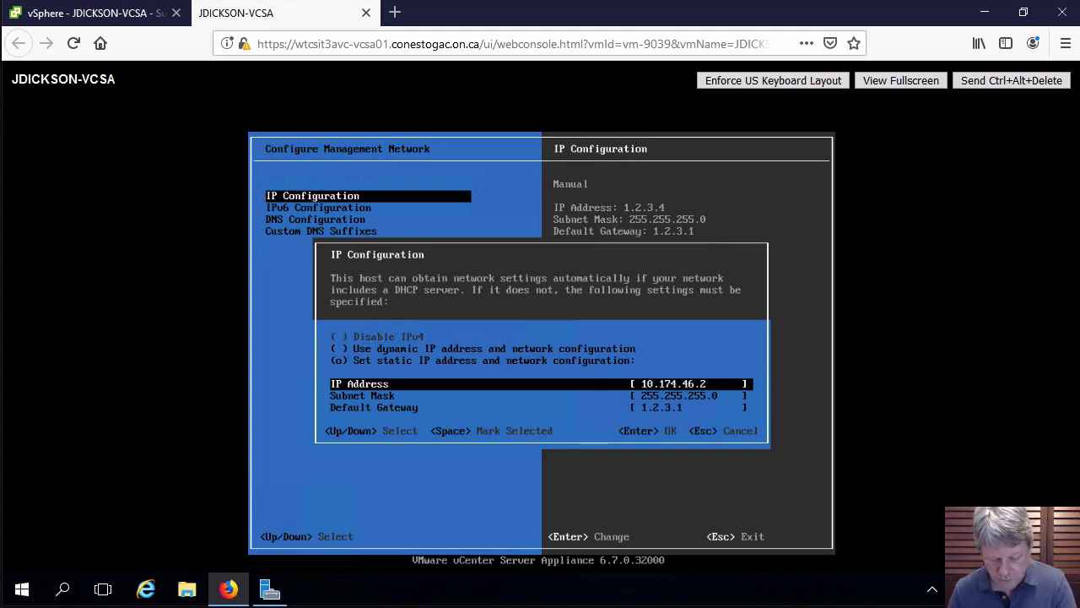
{"action": "type", "text": "04"}
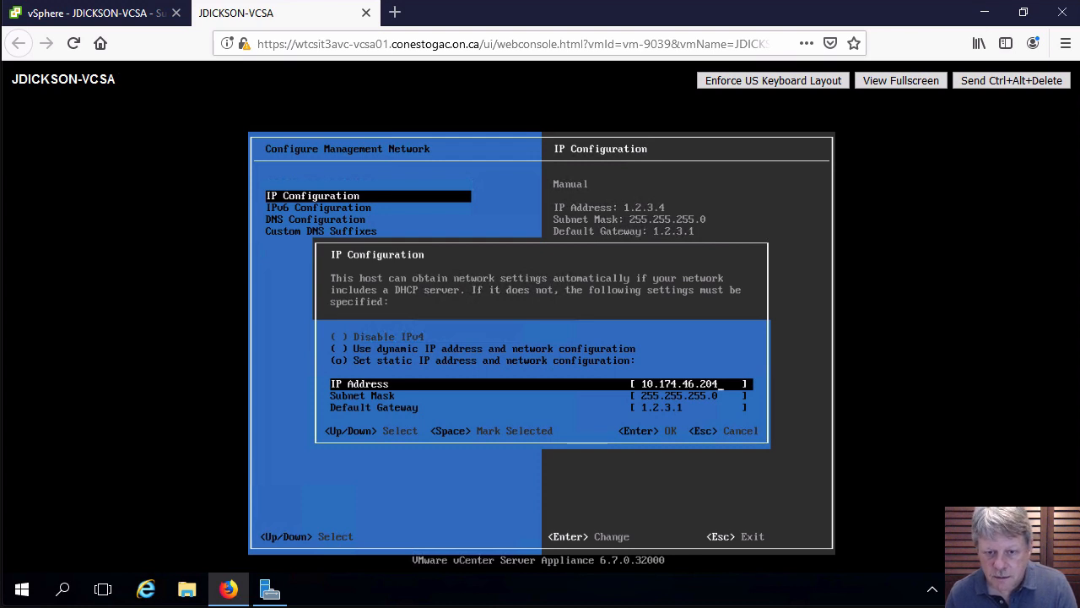
{"action": "key", "text": "Down"}
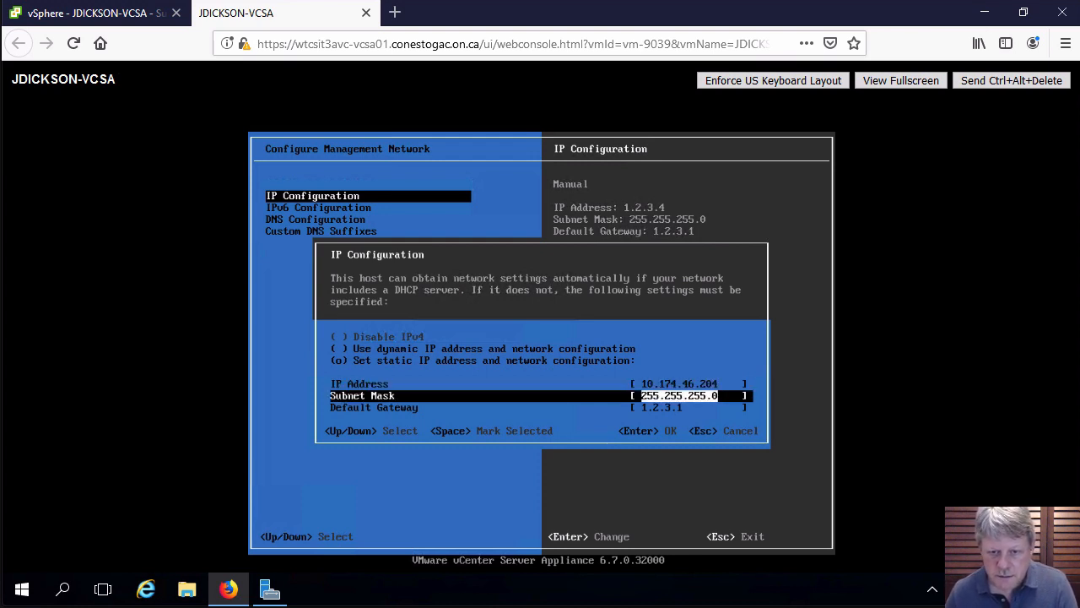
{"action": "key", "text": "Down"}
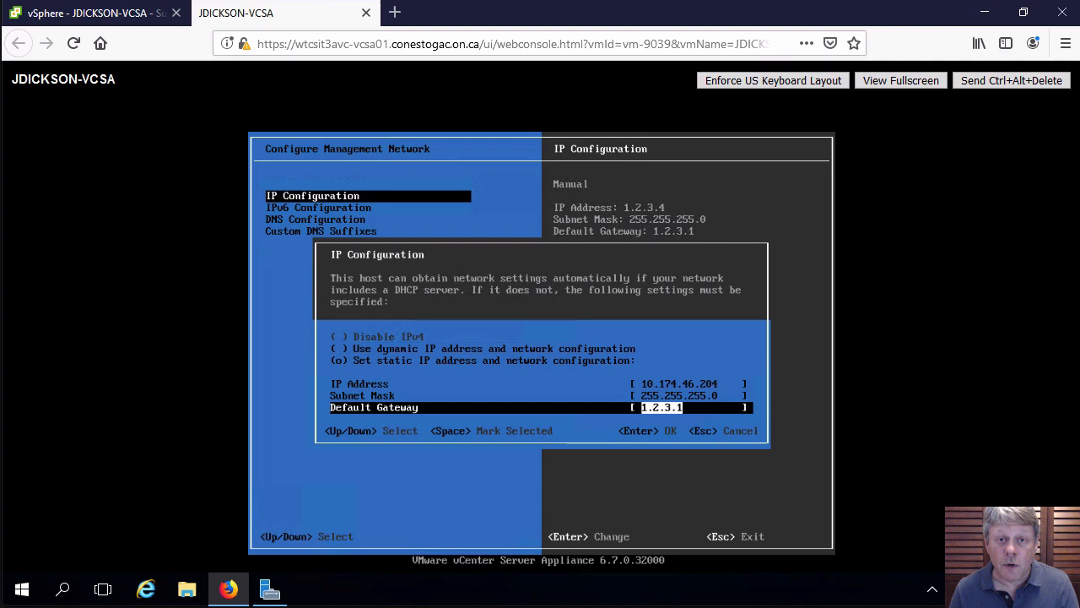
{"action": "type", "text": "10.17"}
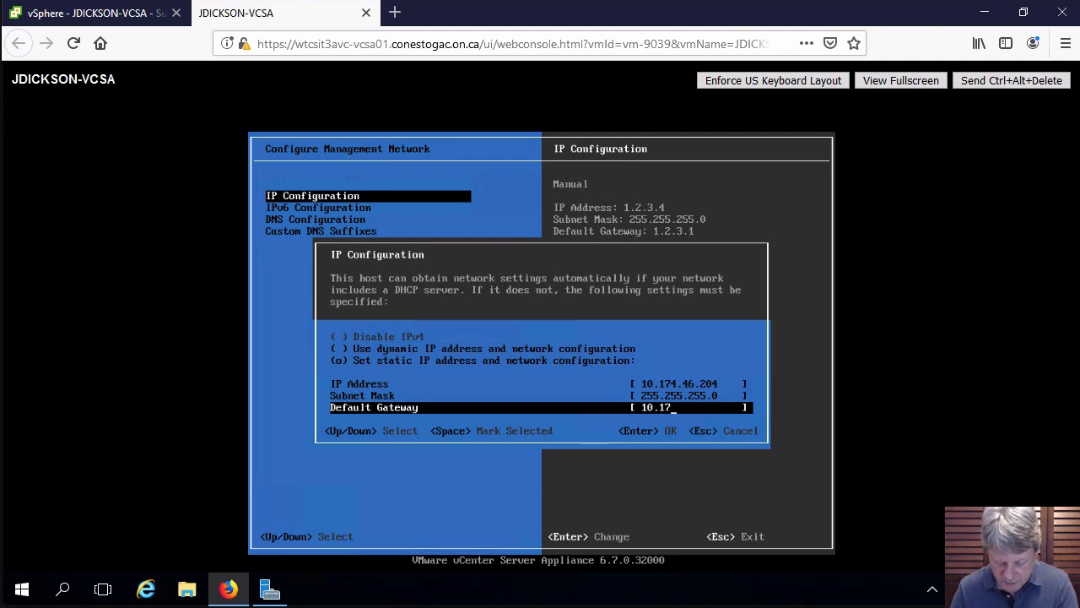
{"action": "type", "text": "4.46.1"}
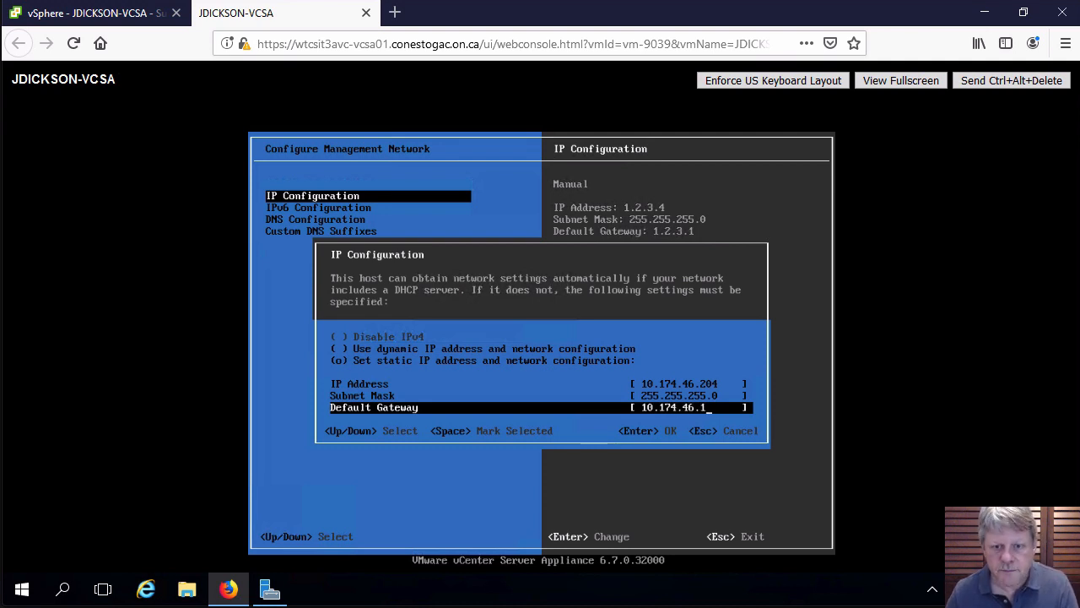
{"action": "key", "text": "Enter"}
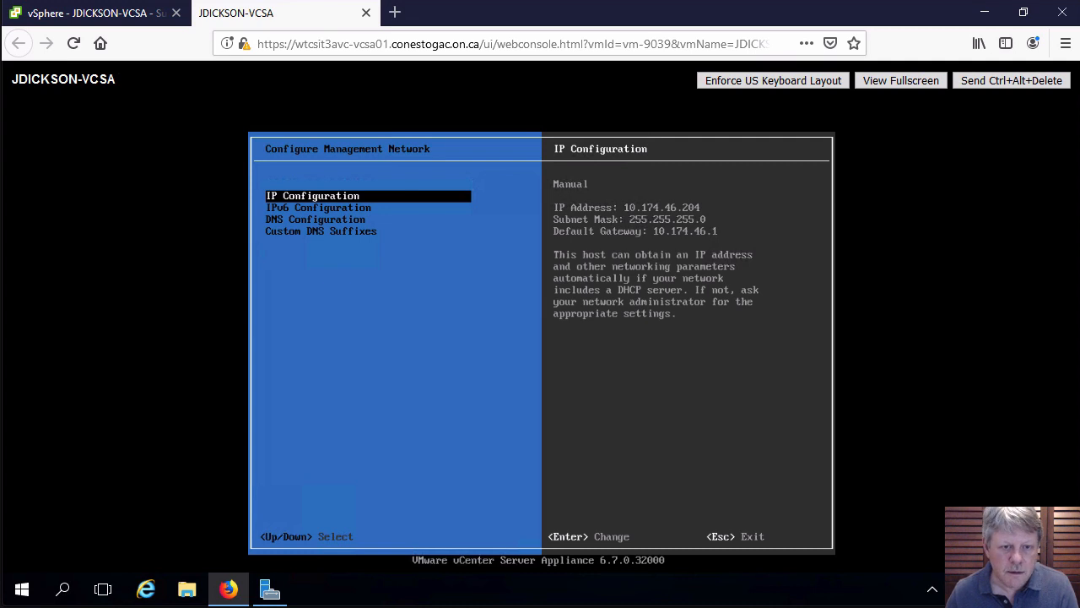
{"action": "key", "text": "Down"}
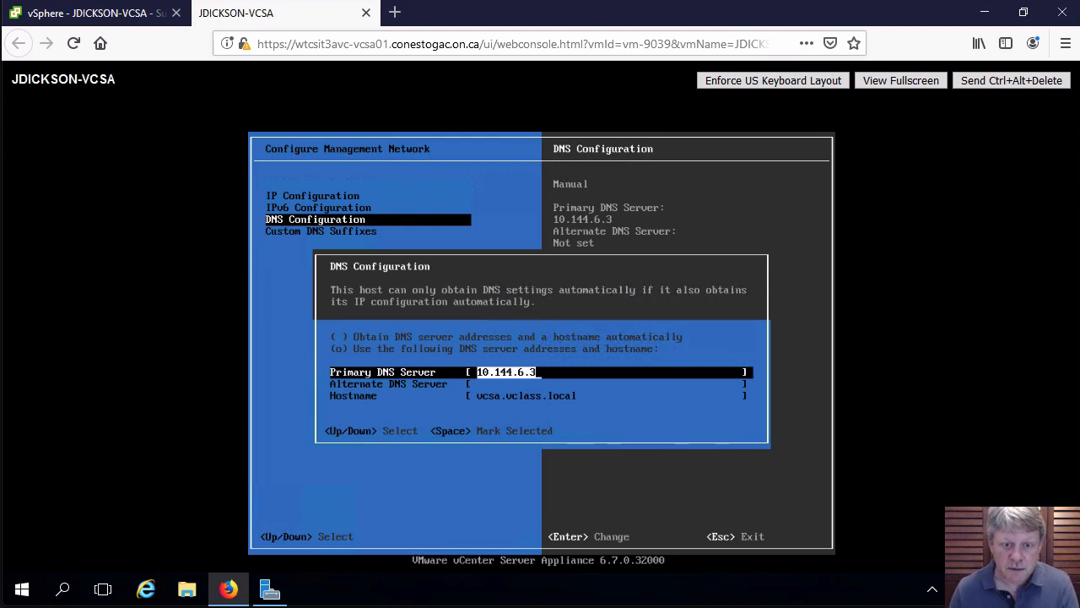
- Replace the primary DNS server with 10.174.46.201, keeping hostname vcsa.vclass.local
{"action": "type", "text": "10.17"}
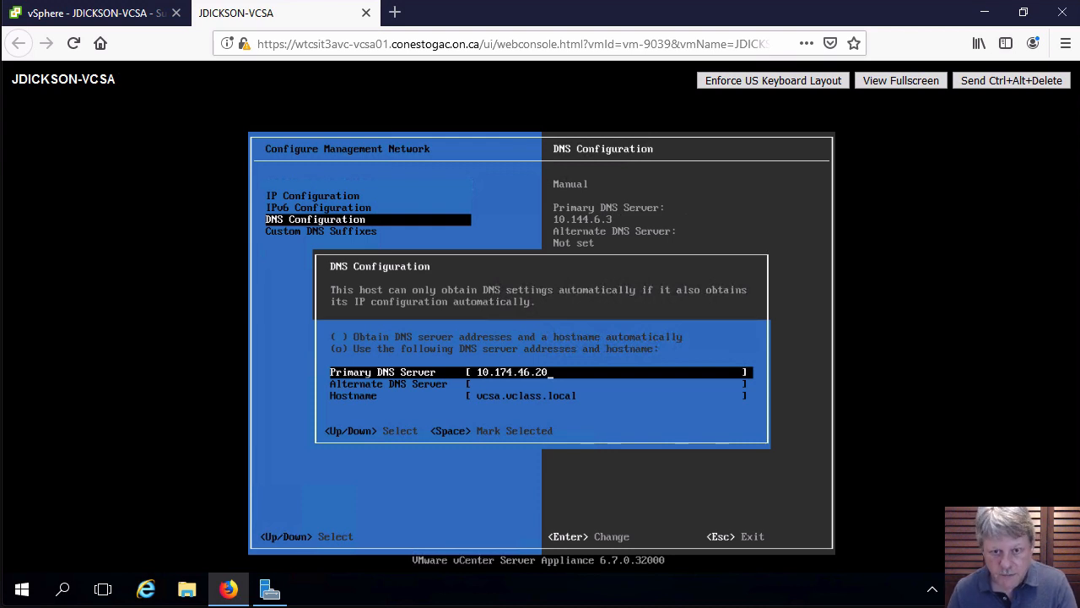
{"action": "type", "text": "1"}
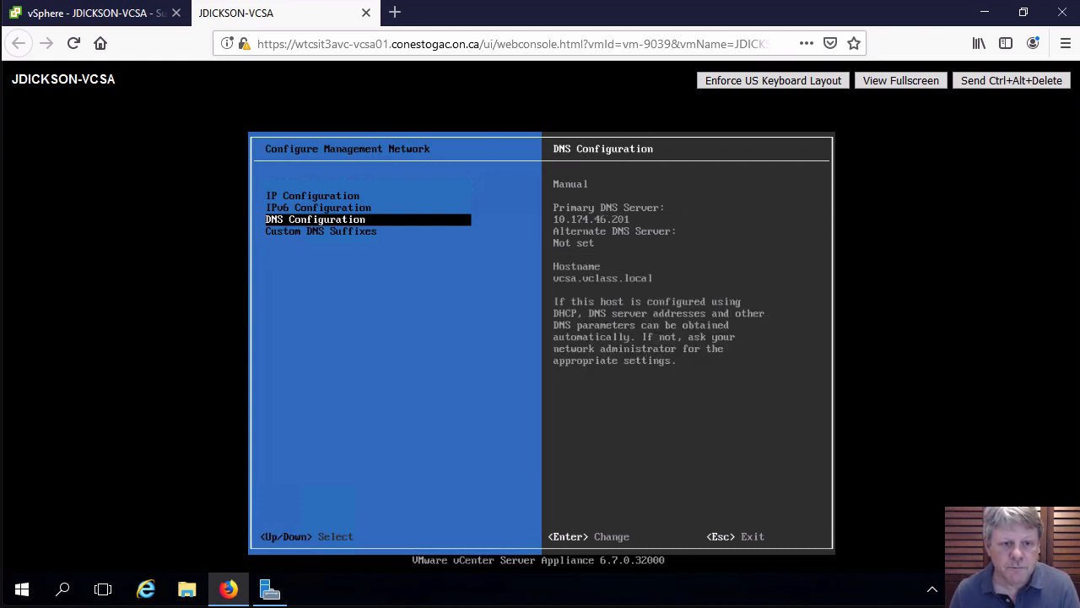
{"action": "key", "text": "Down"}
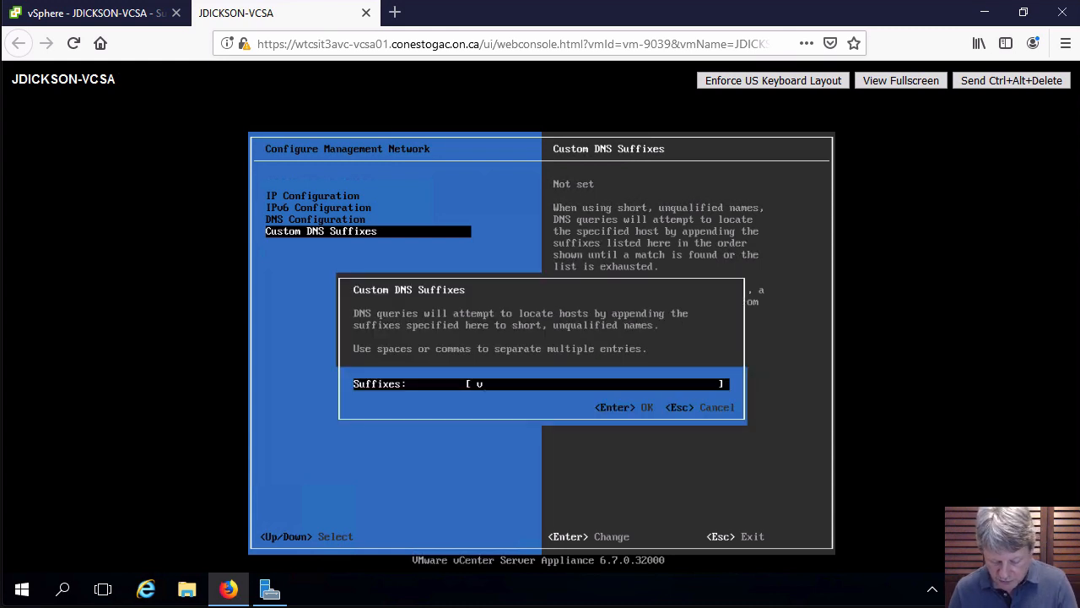
- Enter 'vclass.local' as the custom DNS suffix and exit network setup
{"action": "type", "text": "classa"}
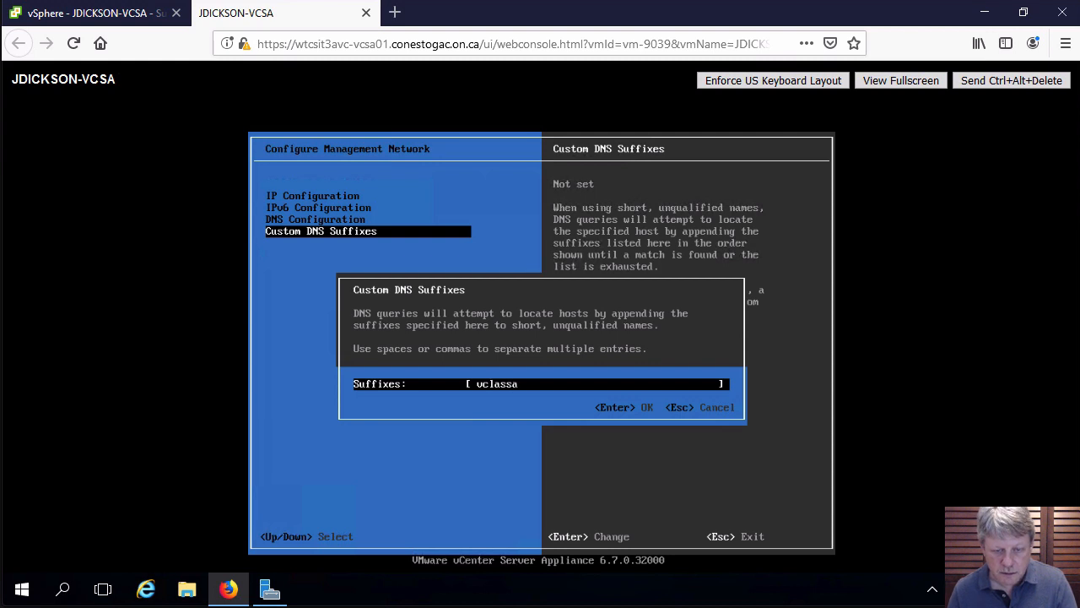
{"action": "key", "text": "BackSpace"}
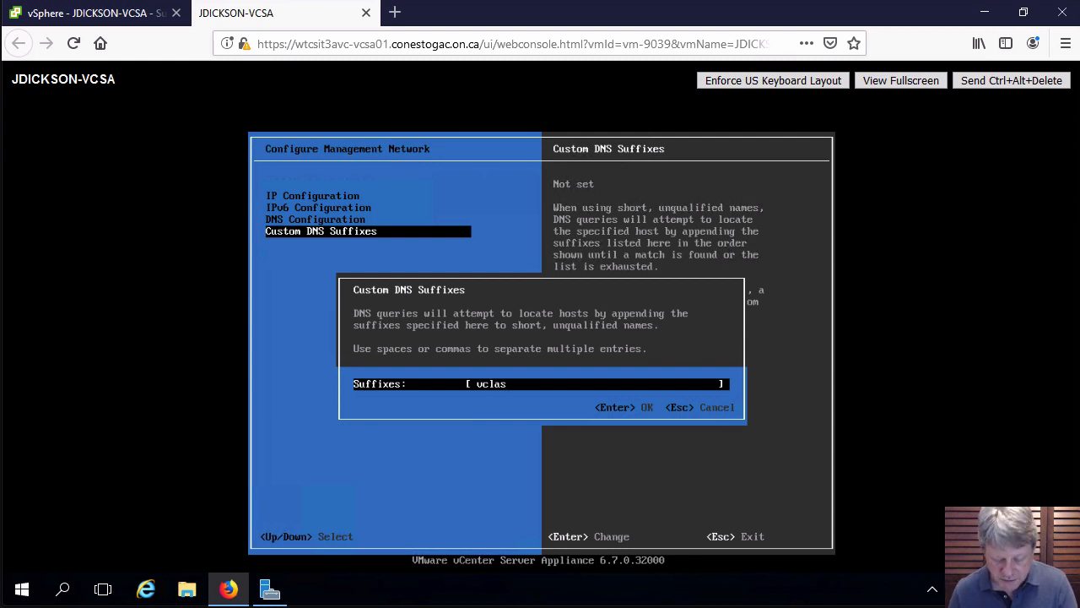
{"action": "type", "text": "s.local"}
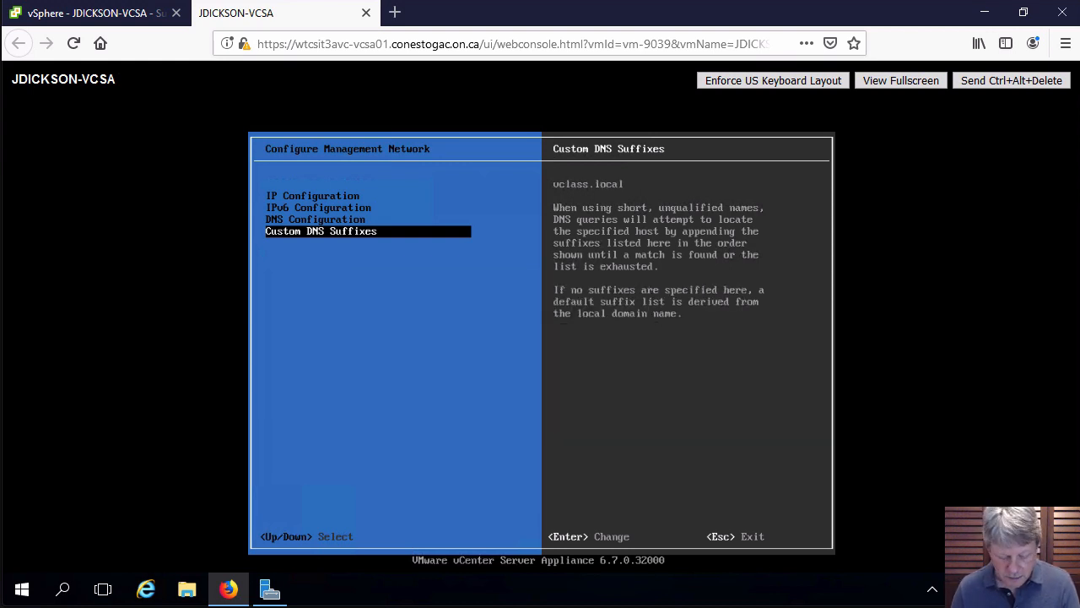
{"action": "key", "text": "Escape"}
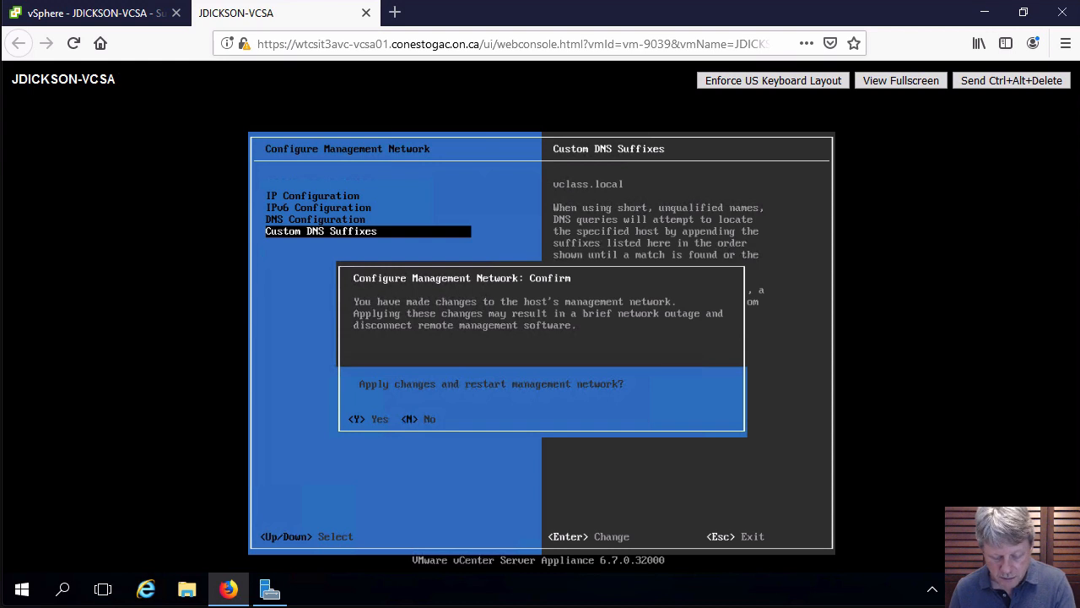
- Confirm with Y to apply changes and restart the management network
{"action": "key", "text": "y"}
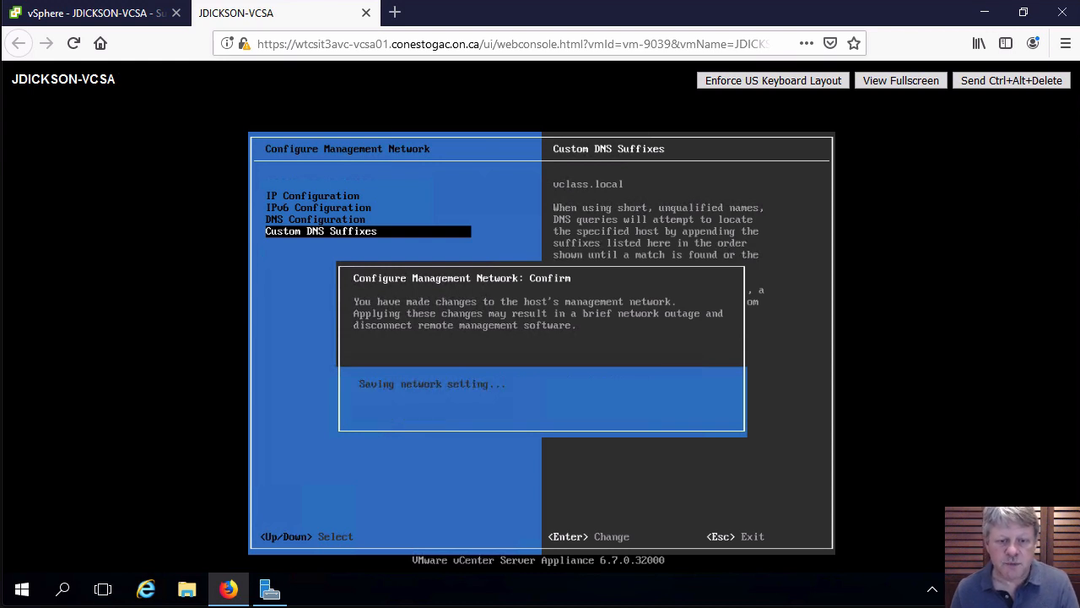
{"action": "key", "text": "enter"}
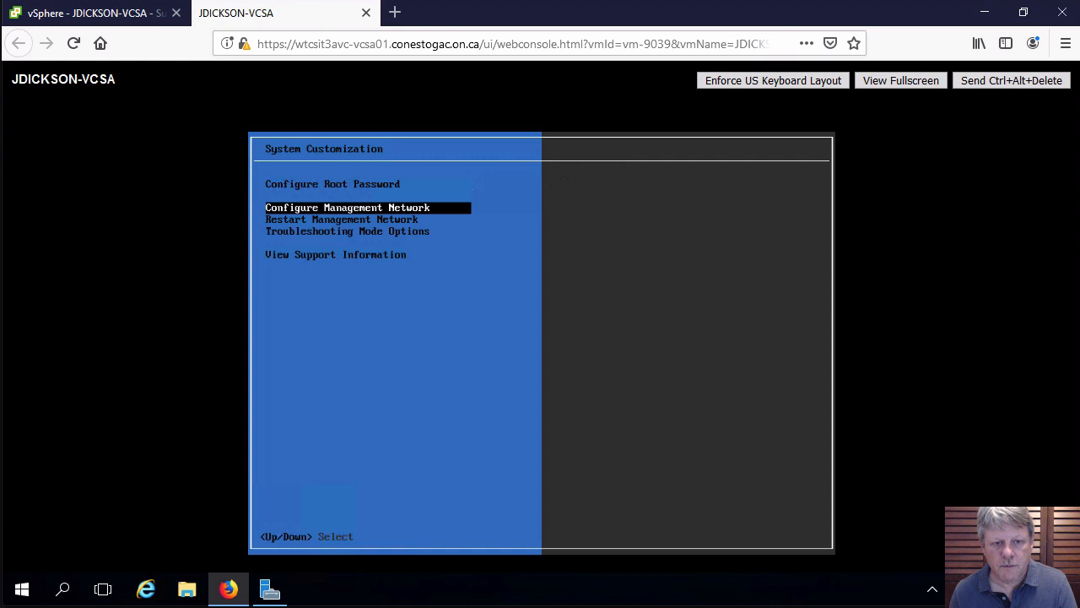